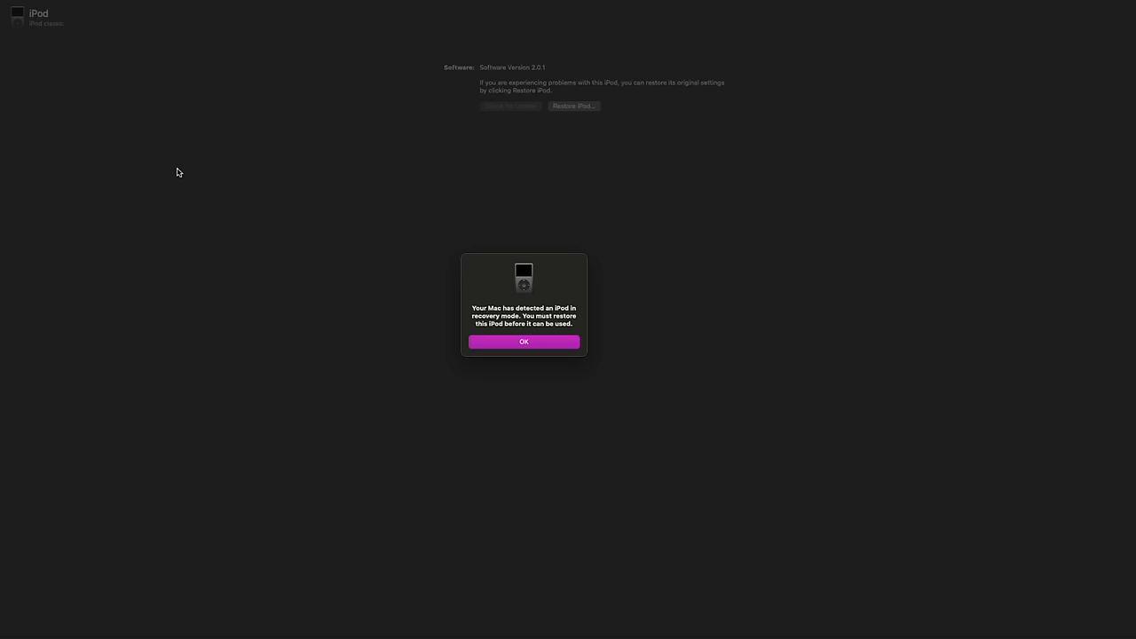
Dismiss the recovery alert, agree to the iPod license, then close the error 1434 alert.
click(524, 342)
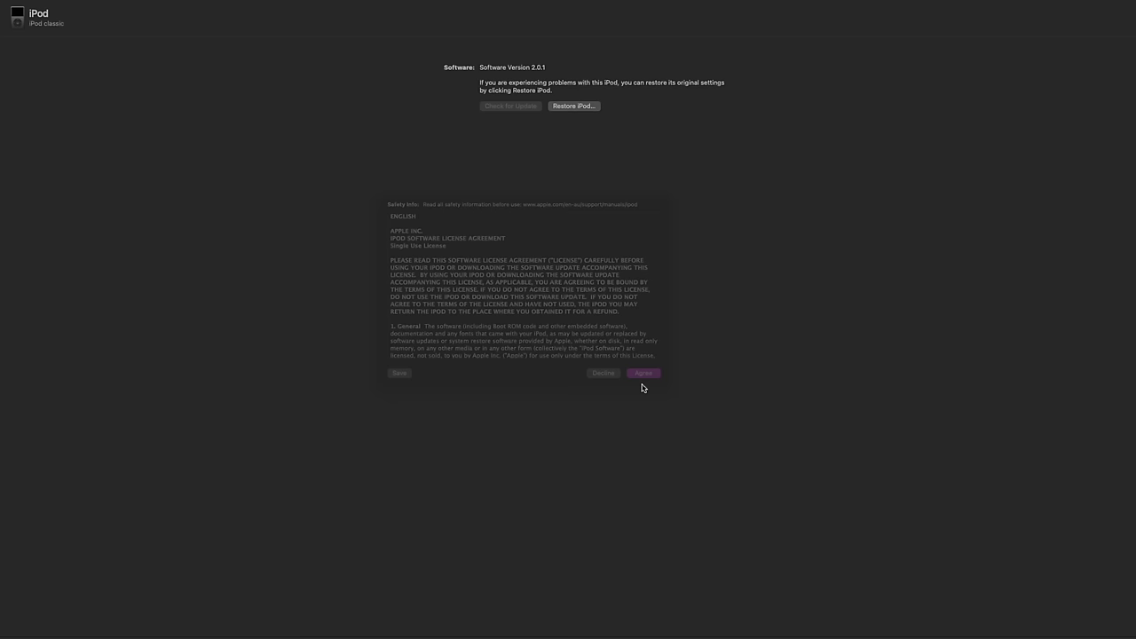
click(642, 373)
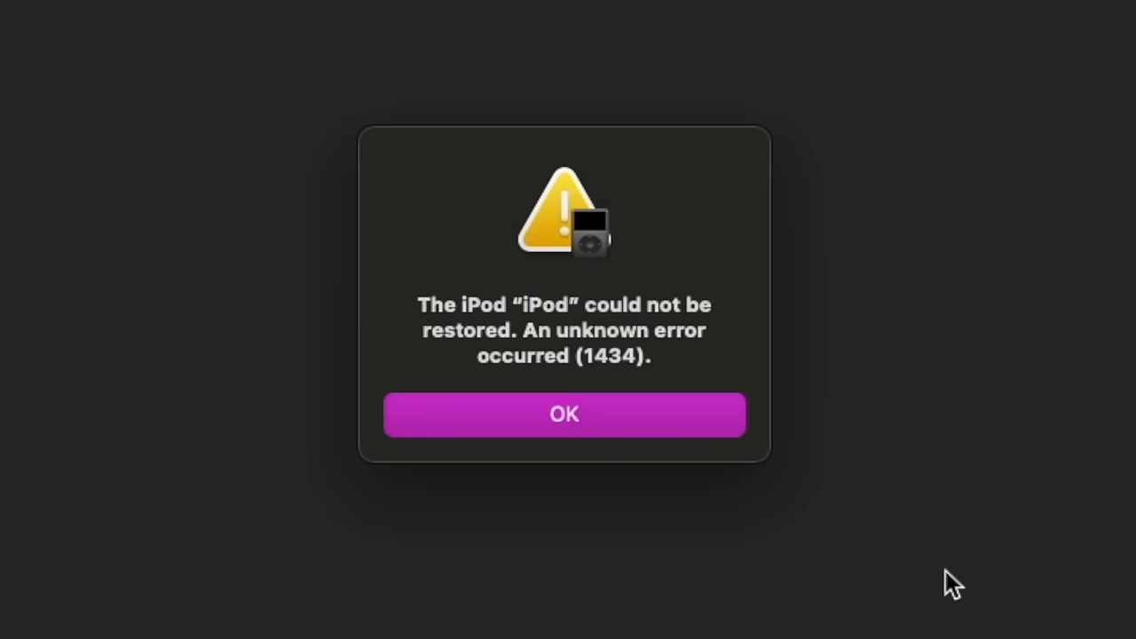
click(565, 415)
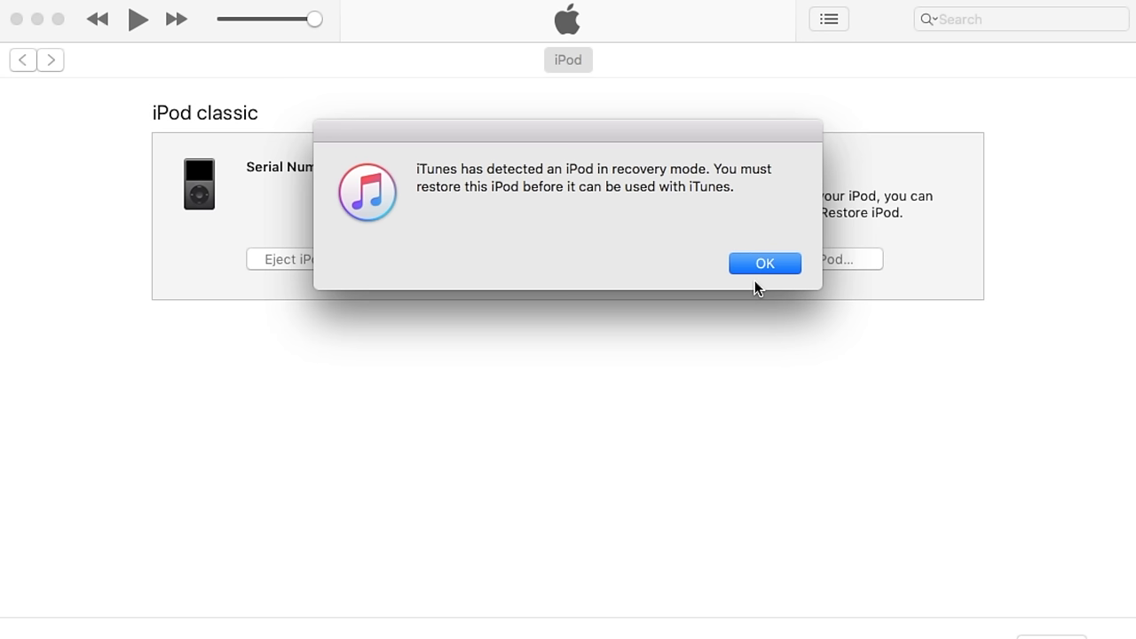
Dismiss iTunes' alert that the iPod classic is in recovery mode.
click(764, 263)
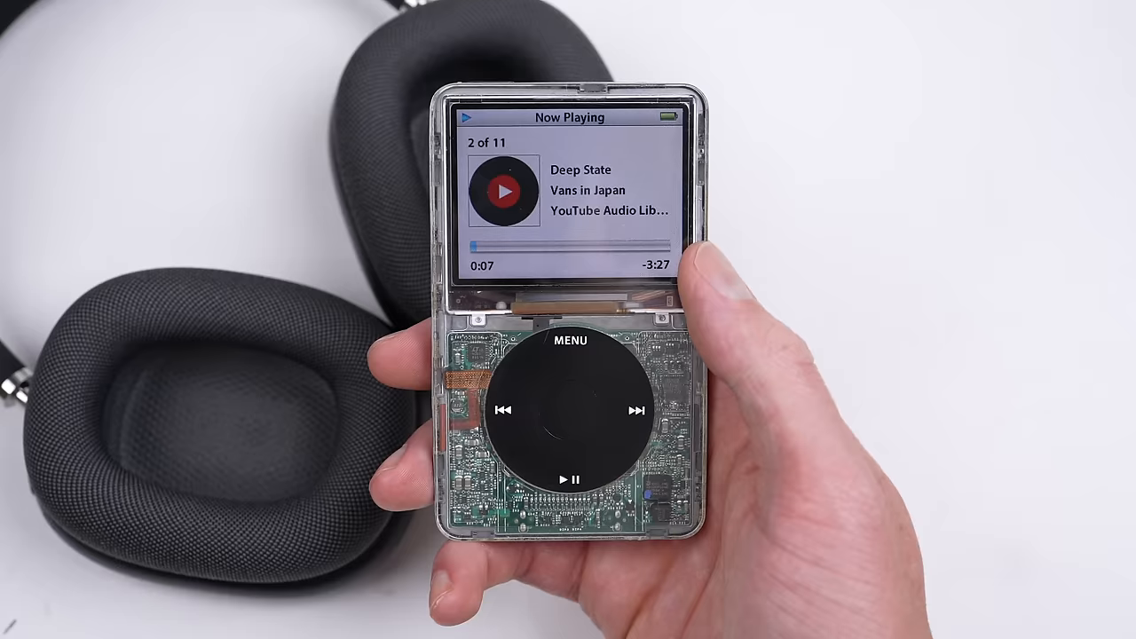
Skip from Deep State to track 3, Alternate by Vibe Tracks.
click(636, 409)
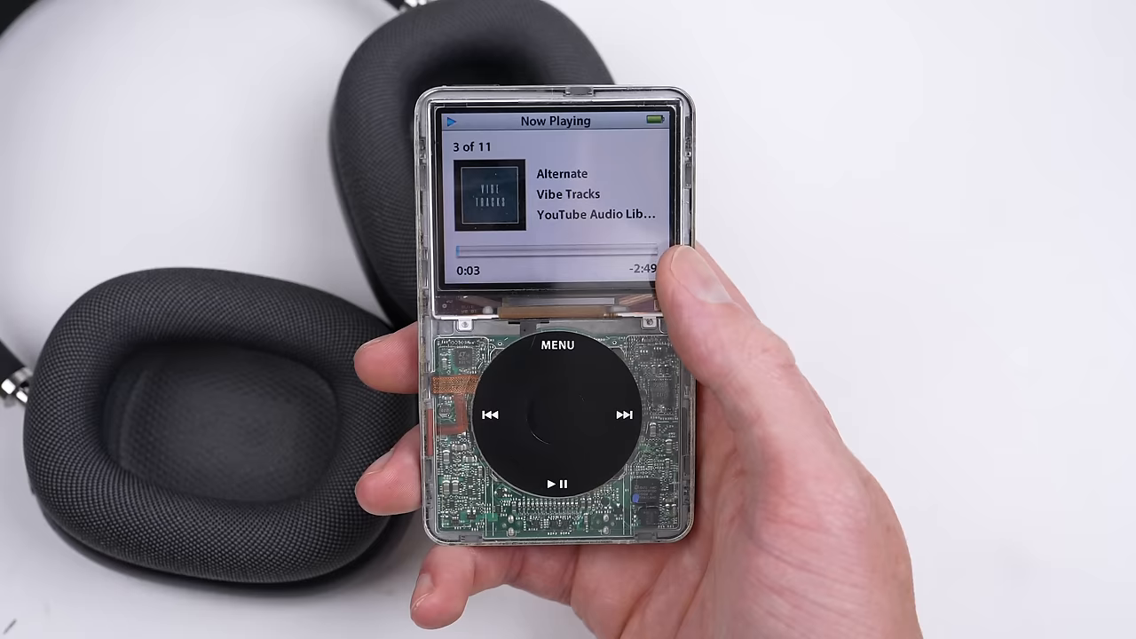